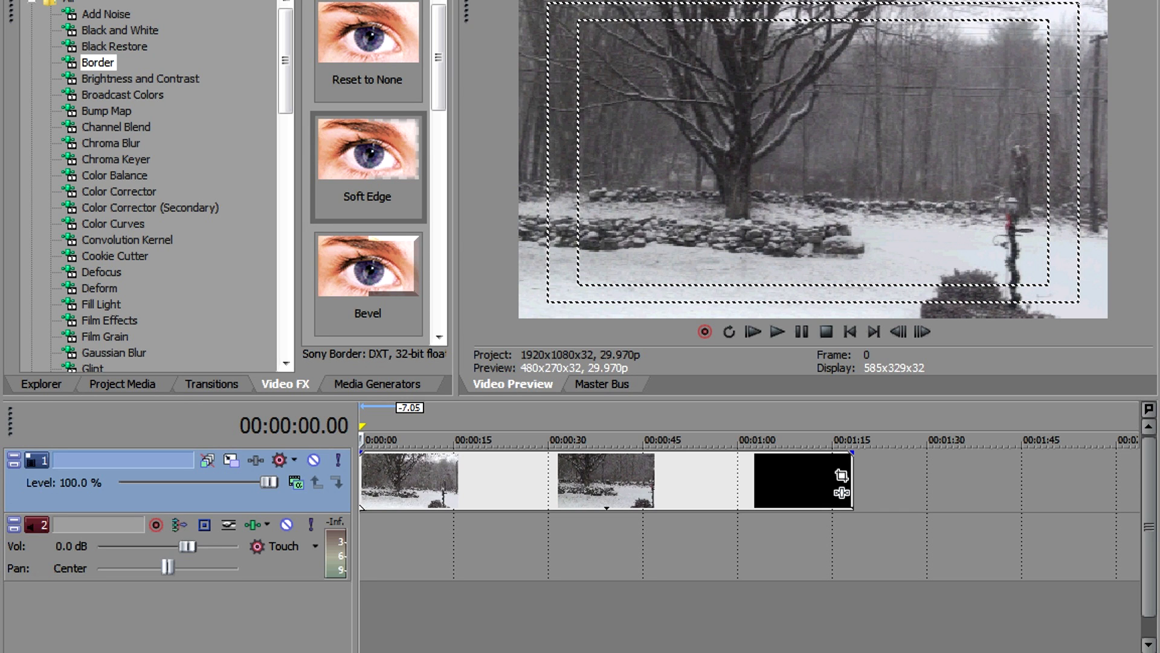
# - Preview the black-and-white snow clip, then bring up the Brightness and Contrast presets for the Flat look
pyautogui.click(775, 331)
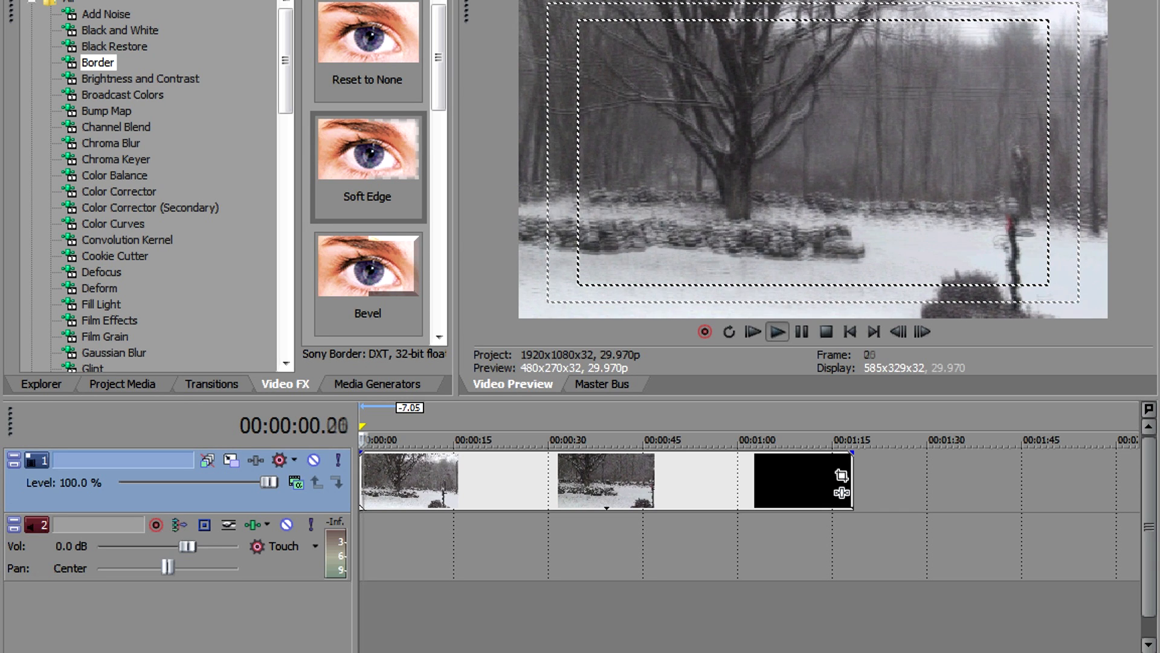
pyautogui.click(777, 332)
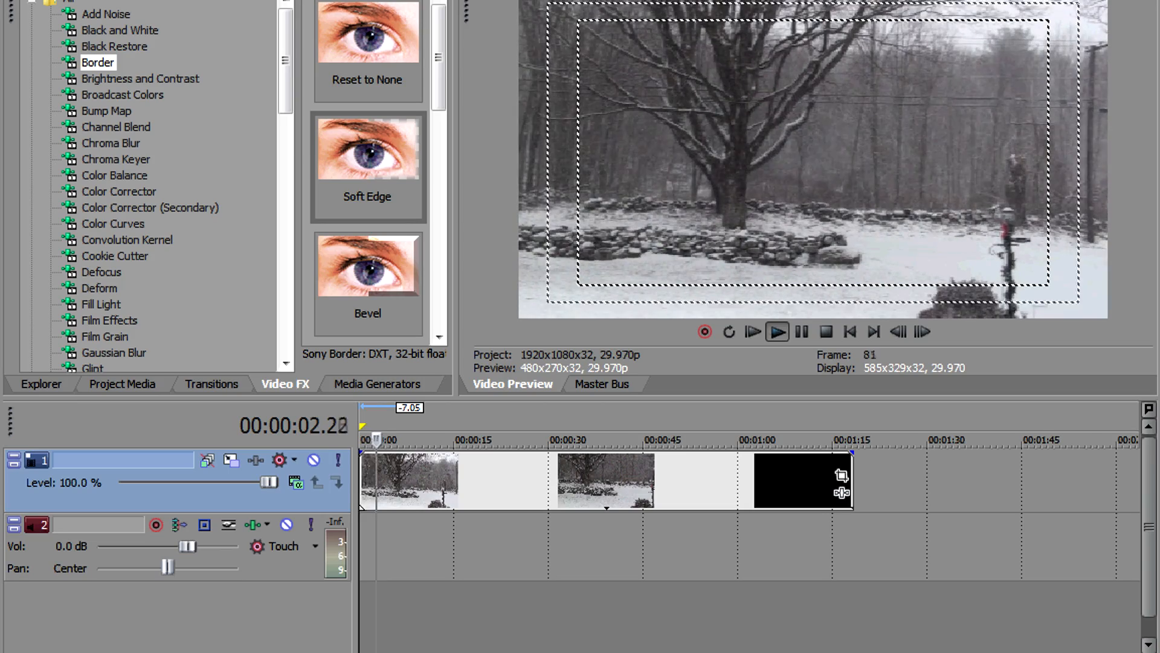
pyautogui.click(778, 332)
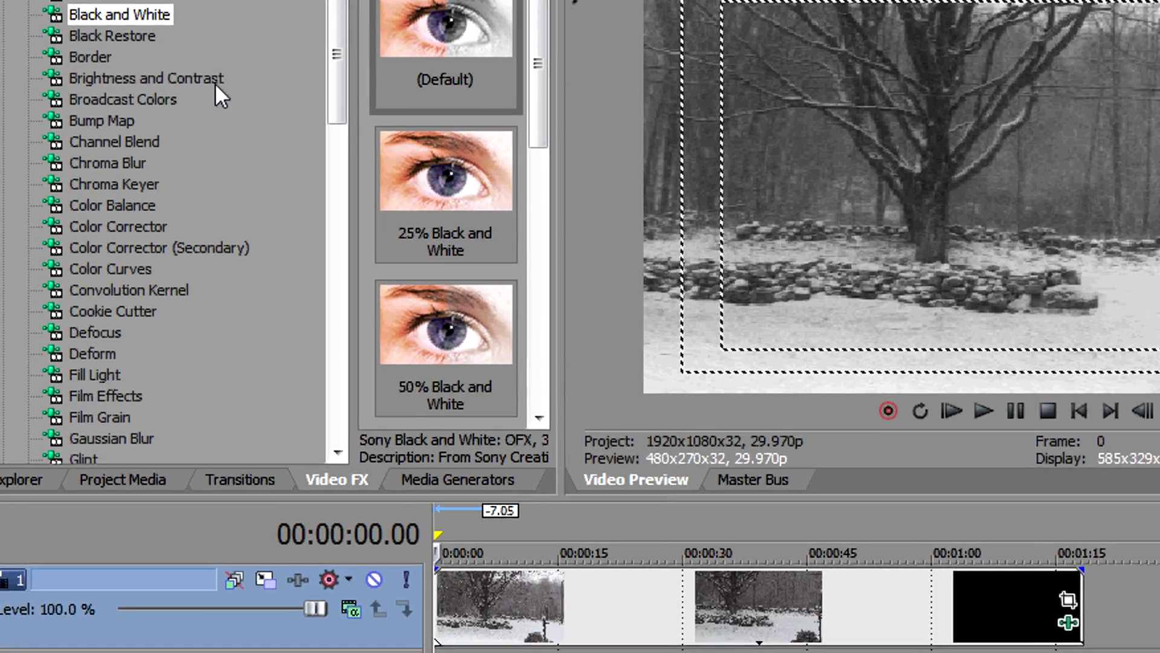
pyautogui.click(146, 78)
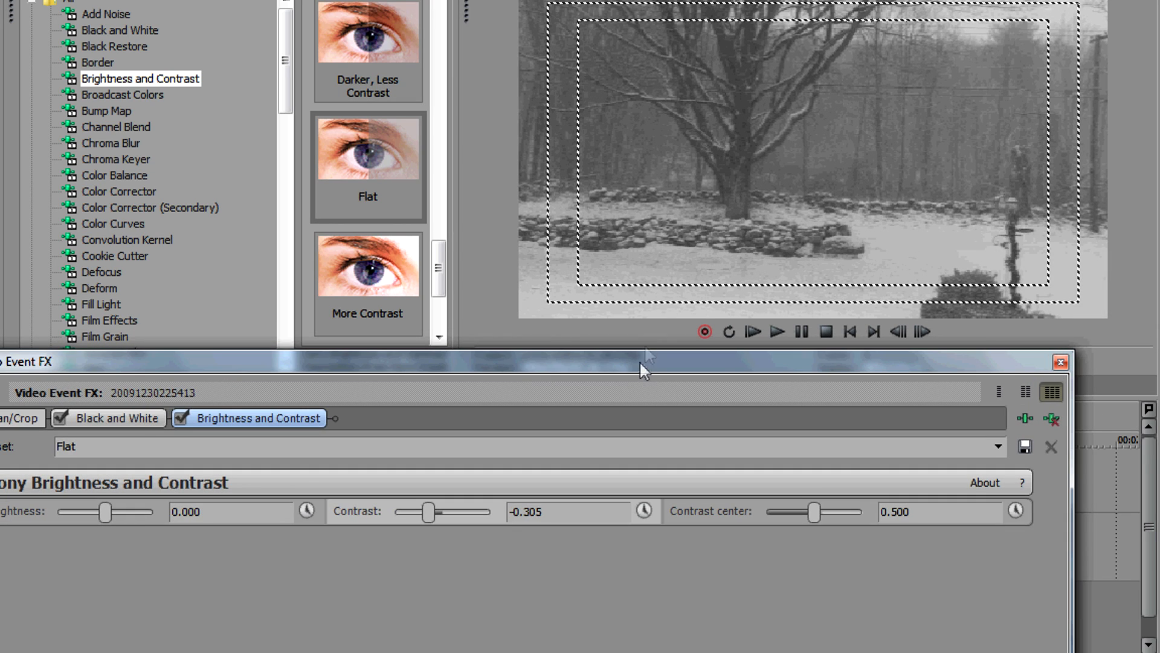
# - Bring up the clip's Pan/Crop settings showing the full 1440×1080 frame for the 4:3 crop
pyautogui.click(97, 411)
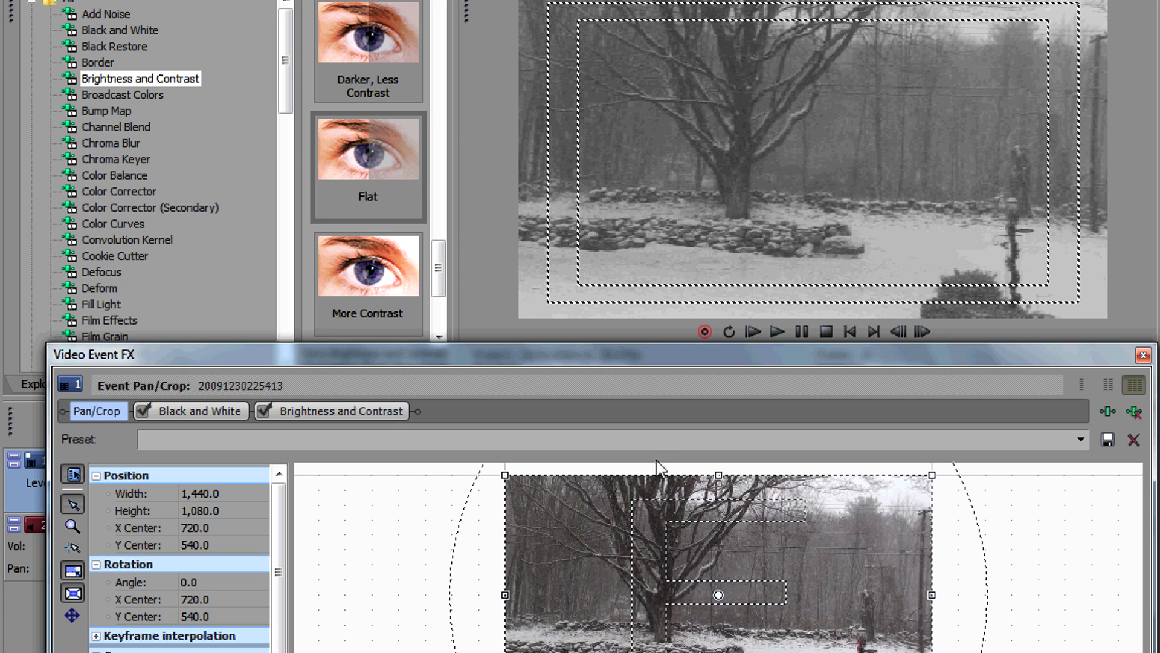
pyautogui.moveTo(659, 452)
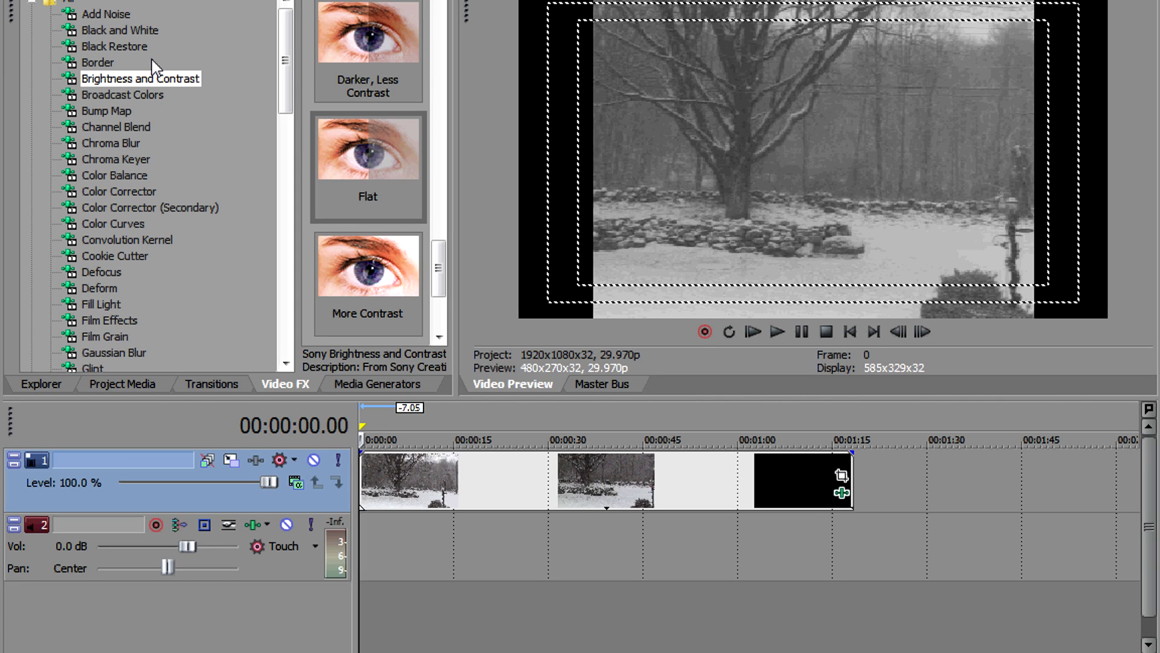
pyautogui.moveTo(165, 103)
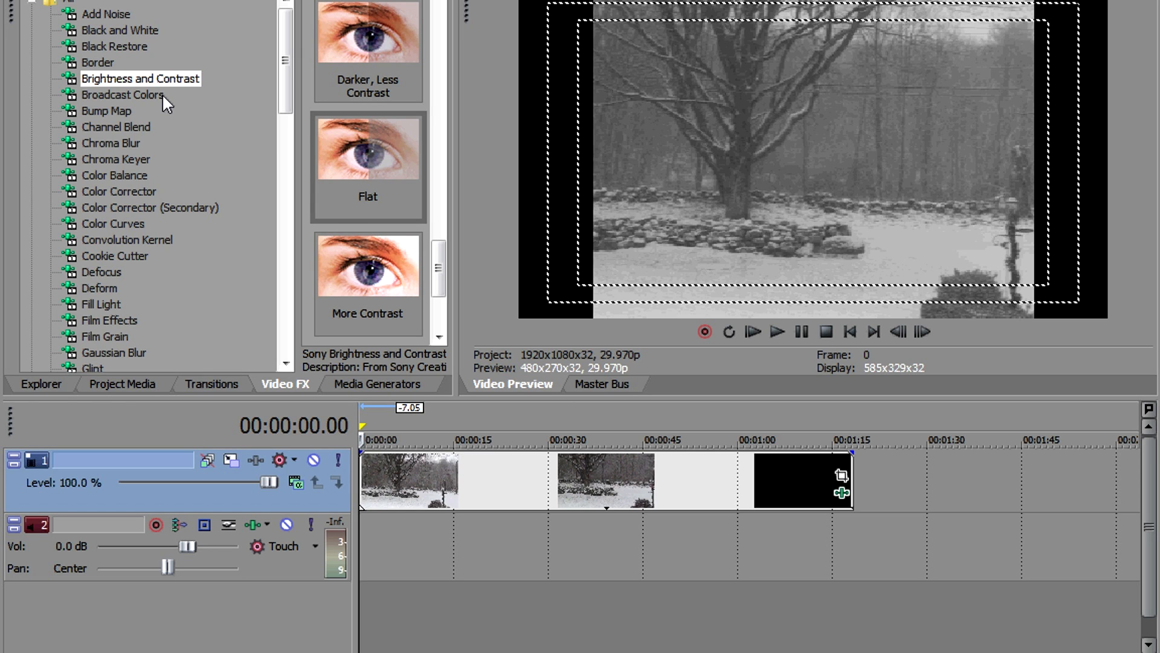
# - Show the Border effect presets — Soft Edge, Bevel and Solid White Border
pyautogui.click(98, 62)
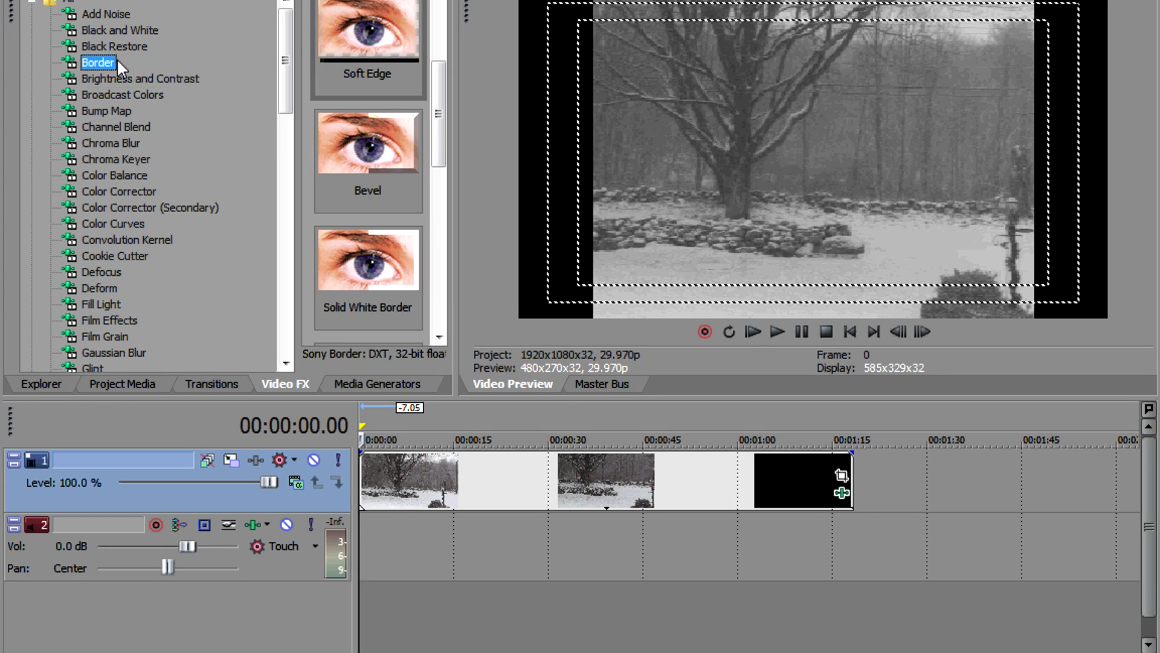